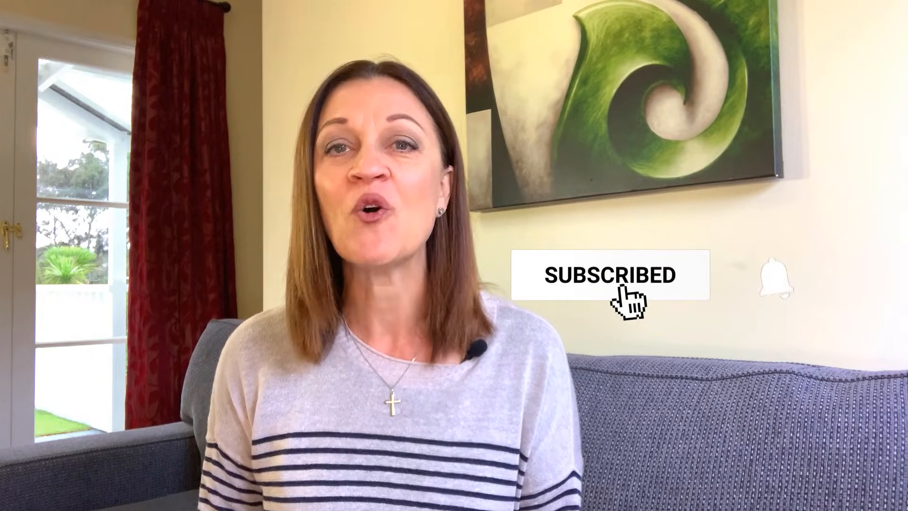
click(771, 281)
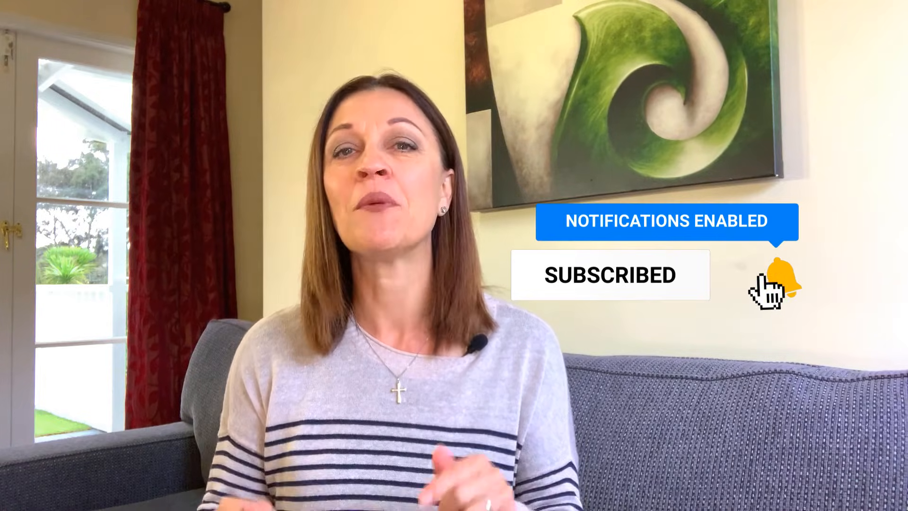